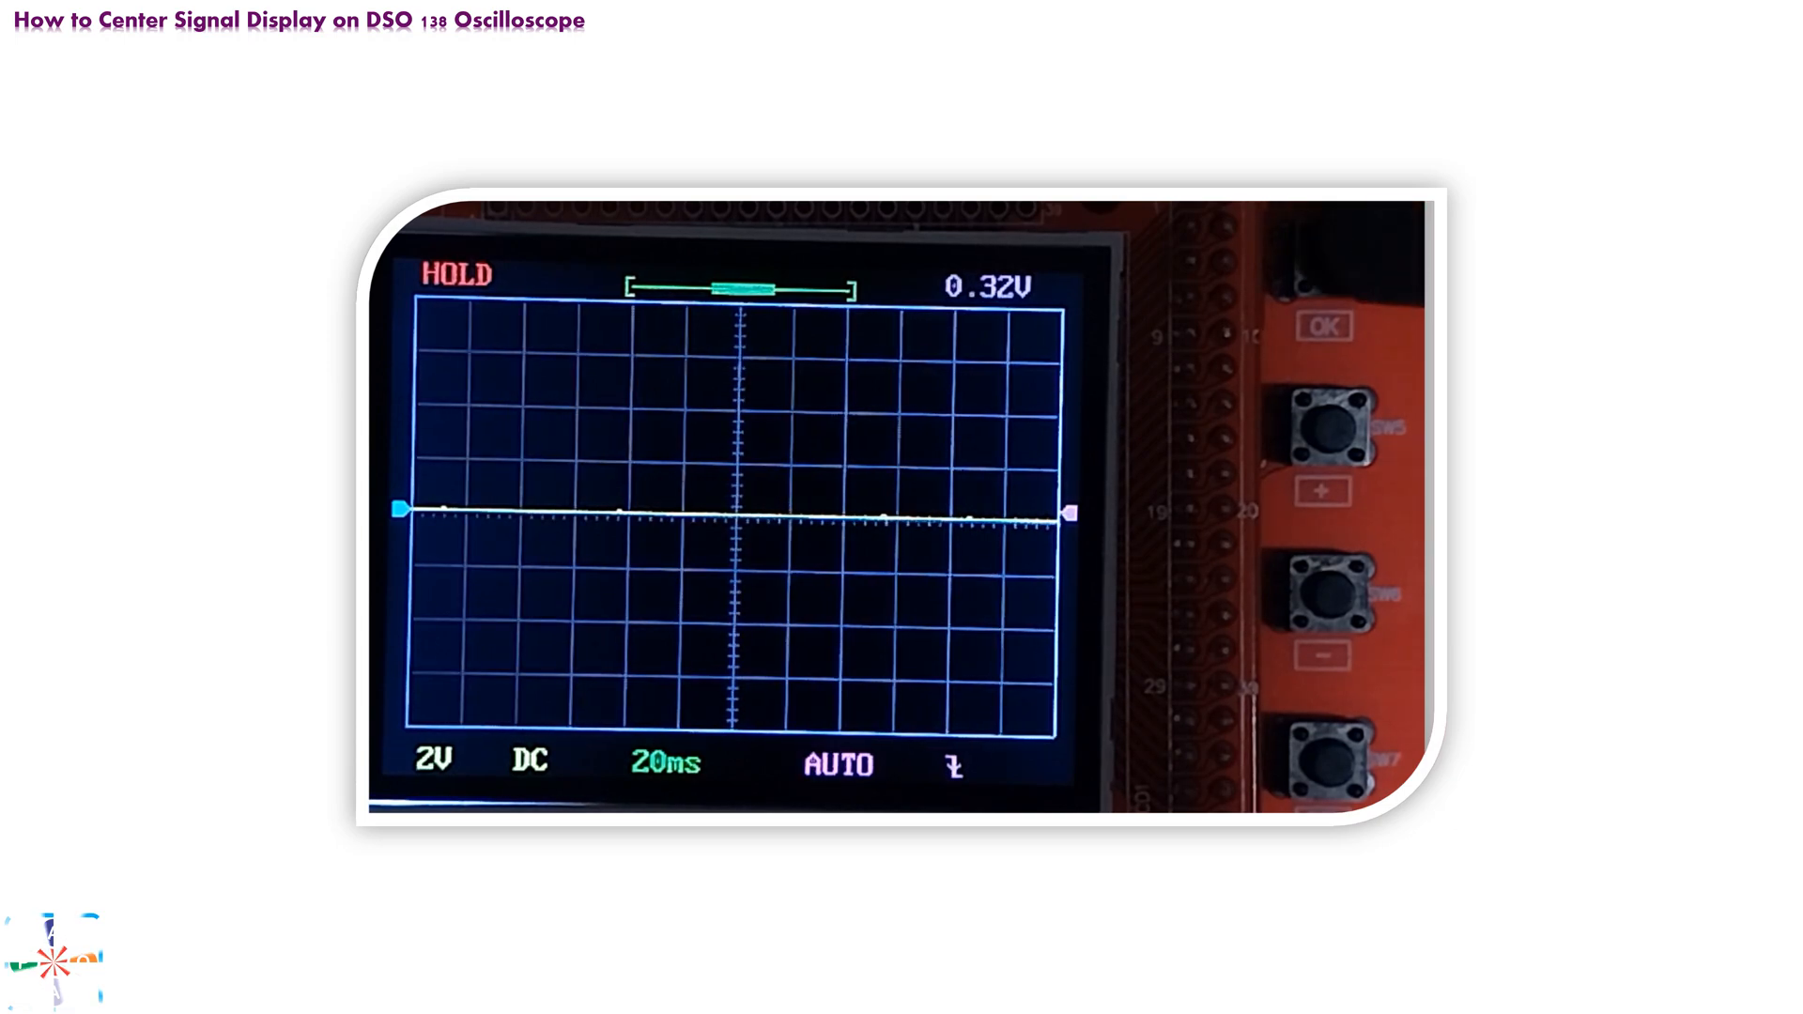
# - Hold the 1V, 20ms square-wave capture with OK, then resume live running with the trace centred
pyautogui.click(1325, 259)
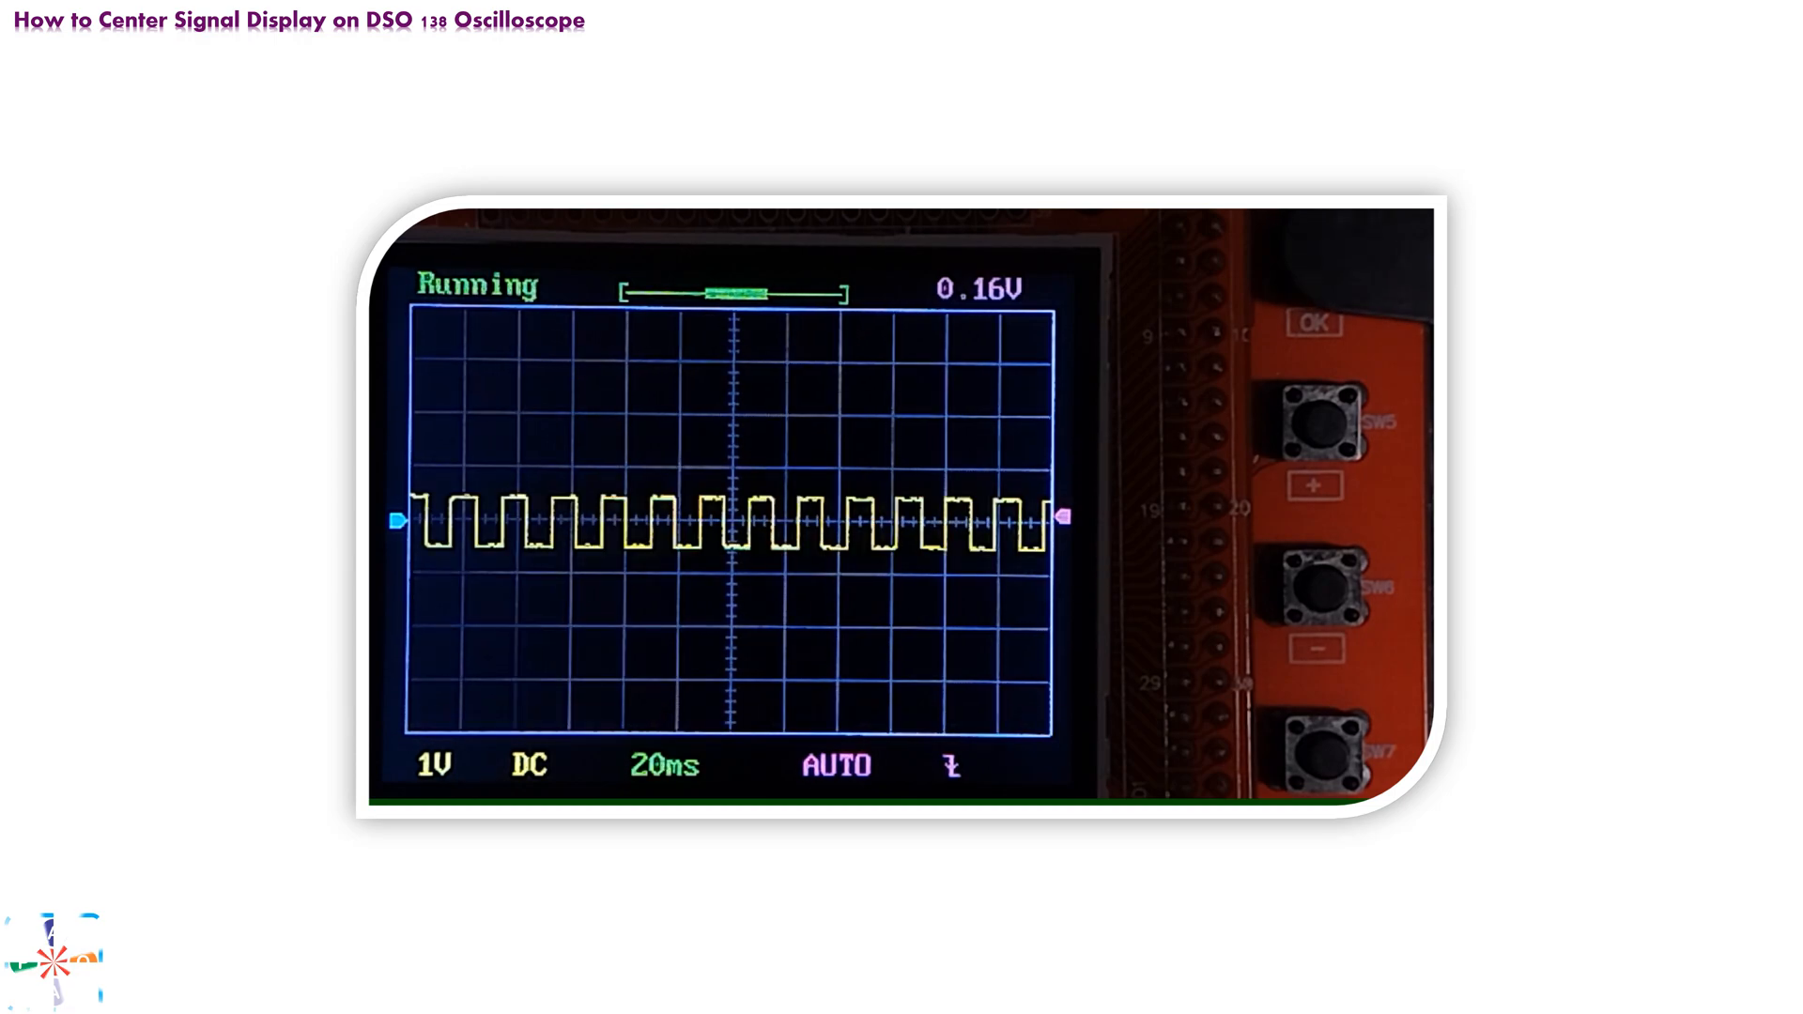
pyautogui.click(1313, 324)
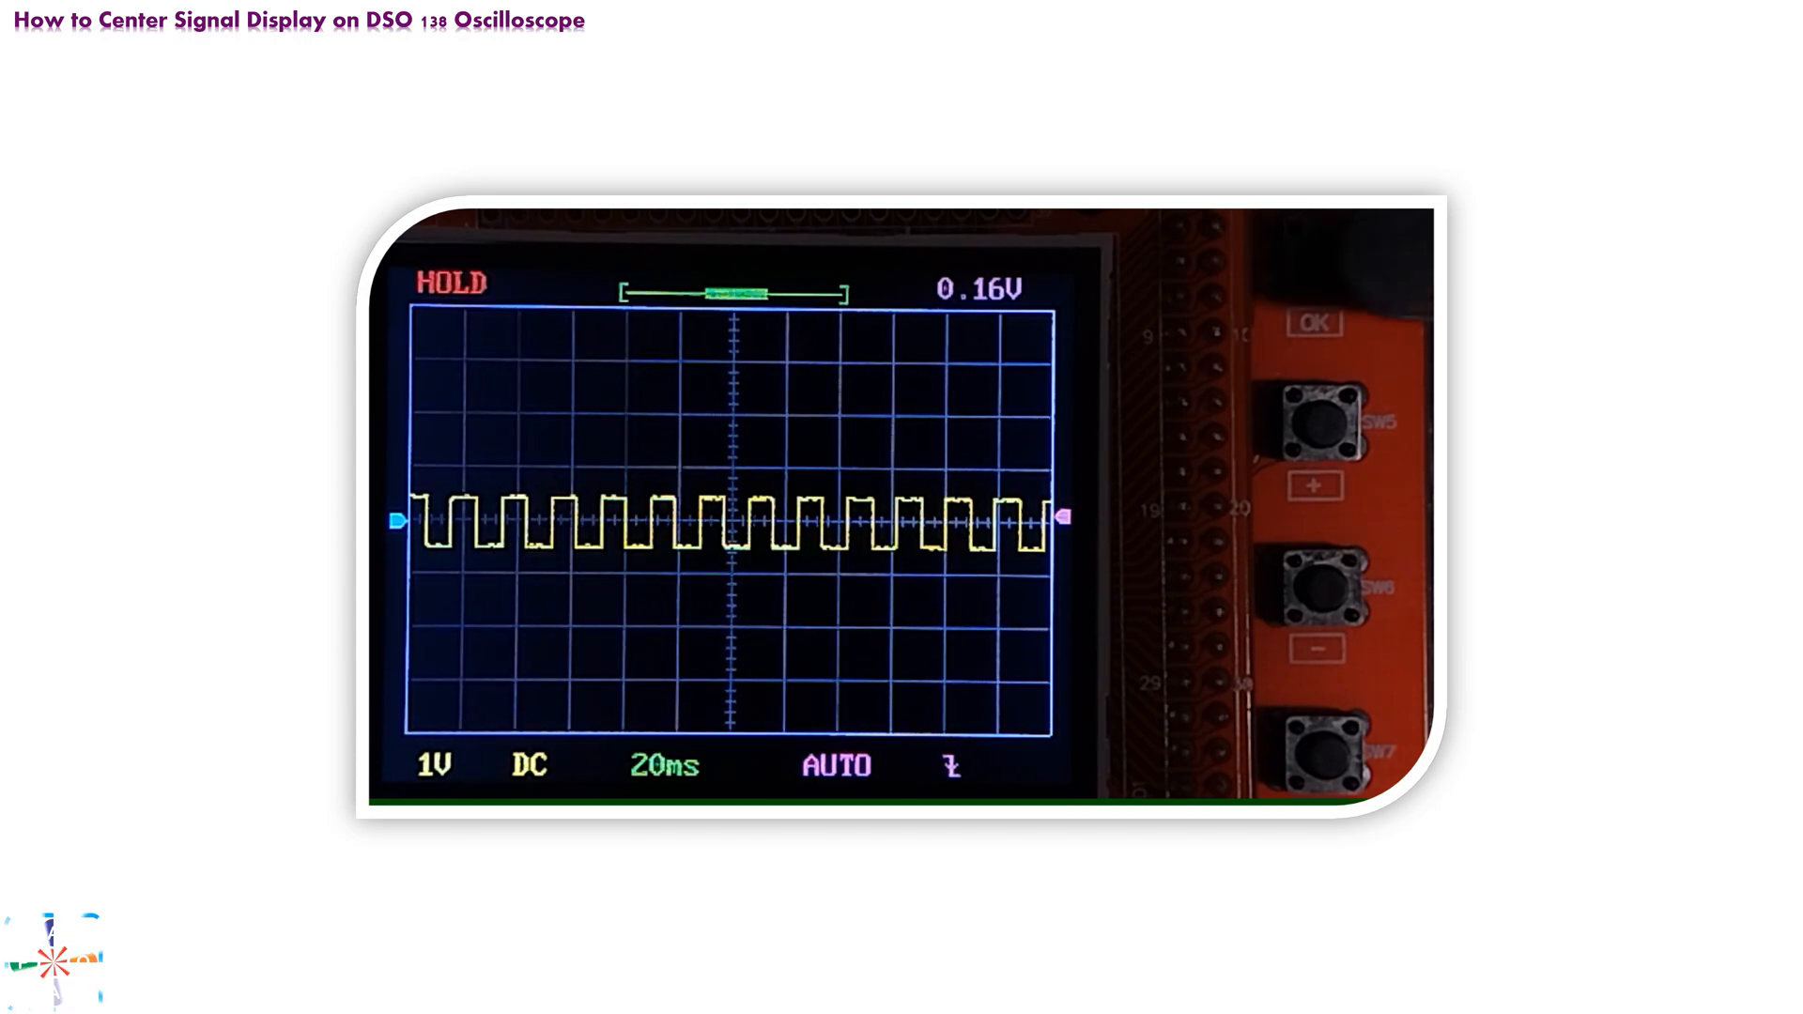
pyautogui.click(1315, 323)
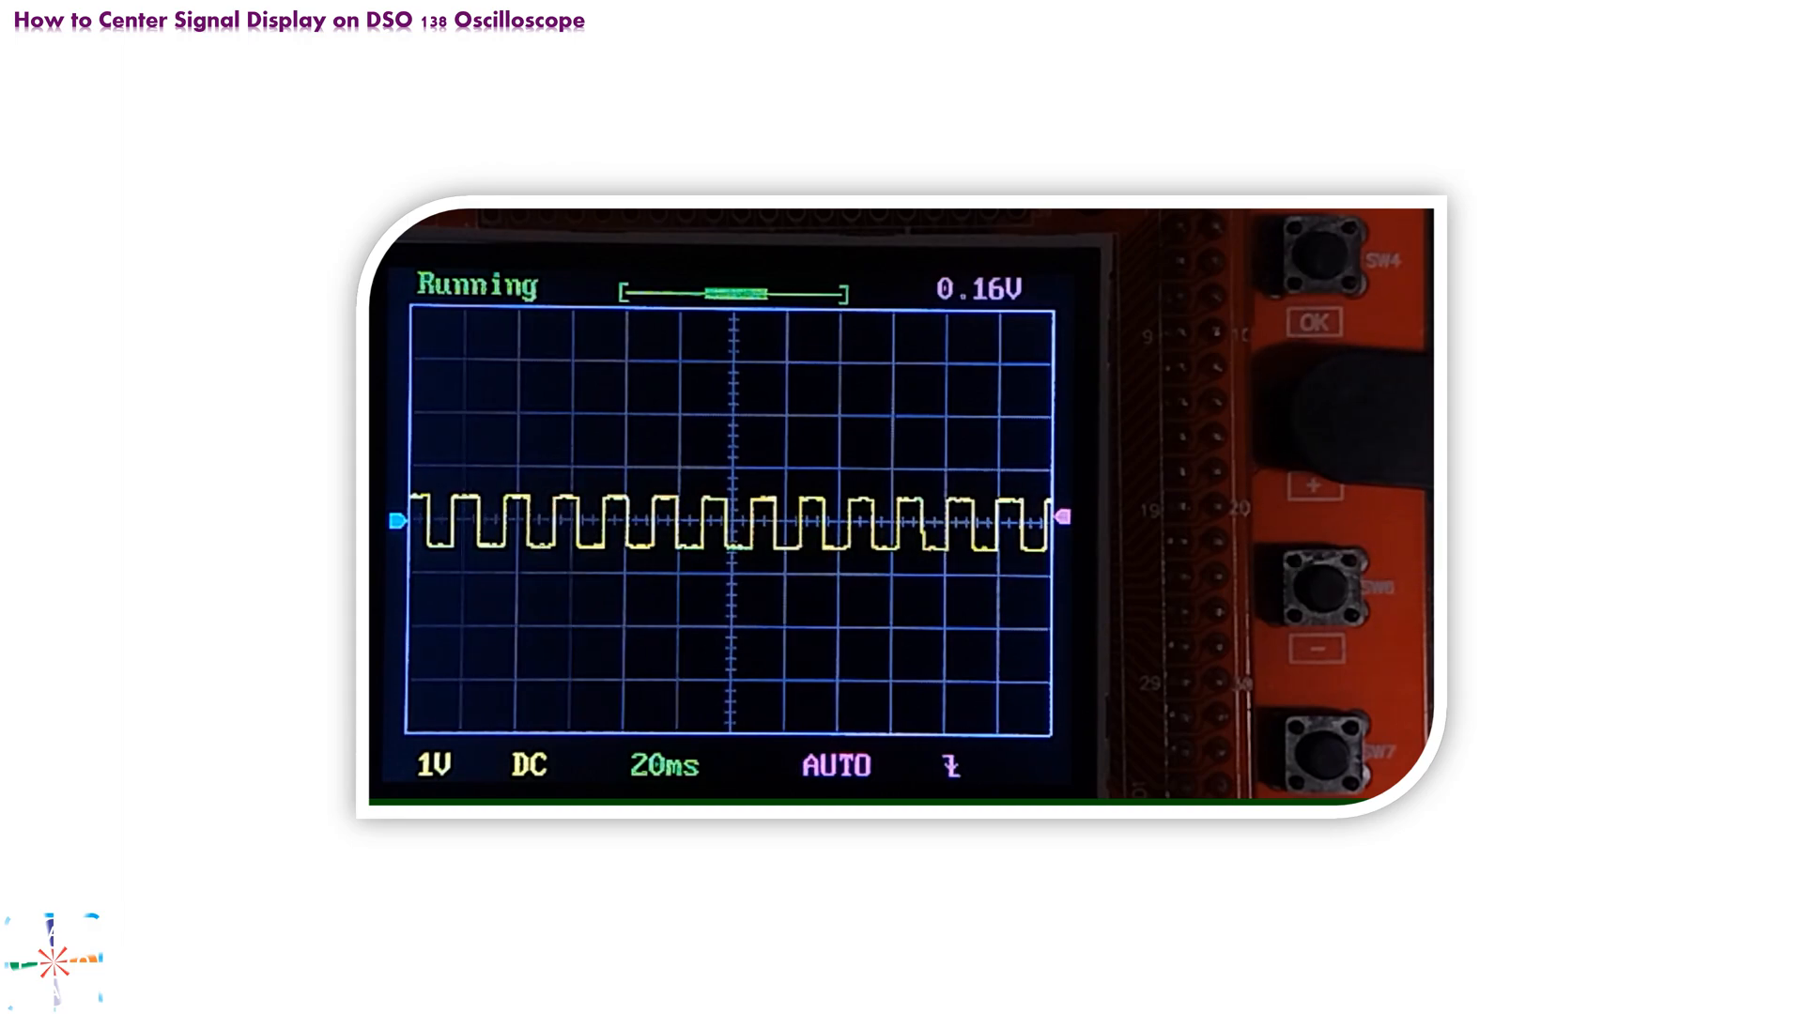